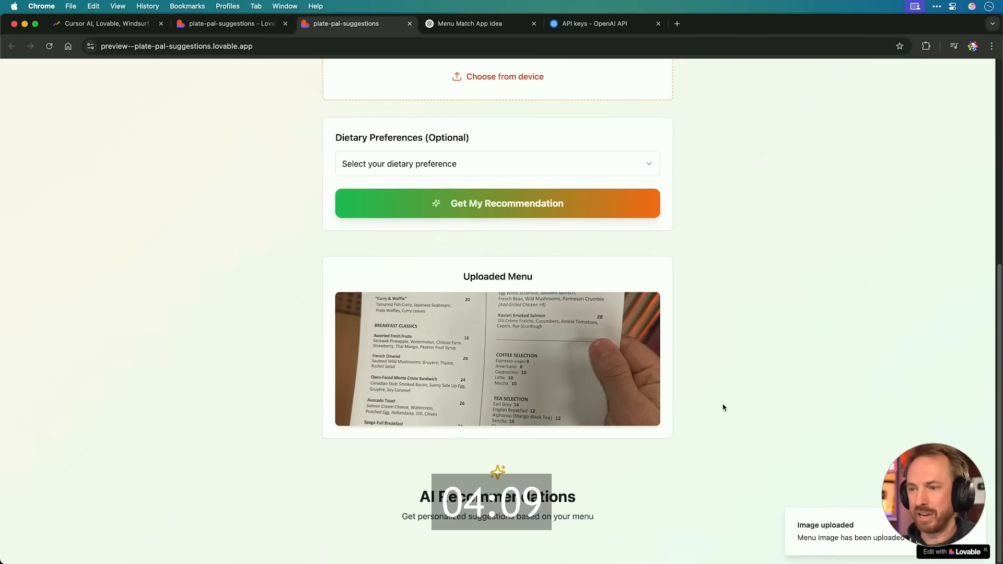
# - Choose Vegan as the dietary preference in the app preview
pyautogui.click(498, 164)
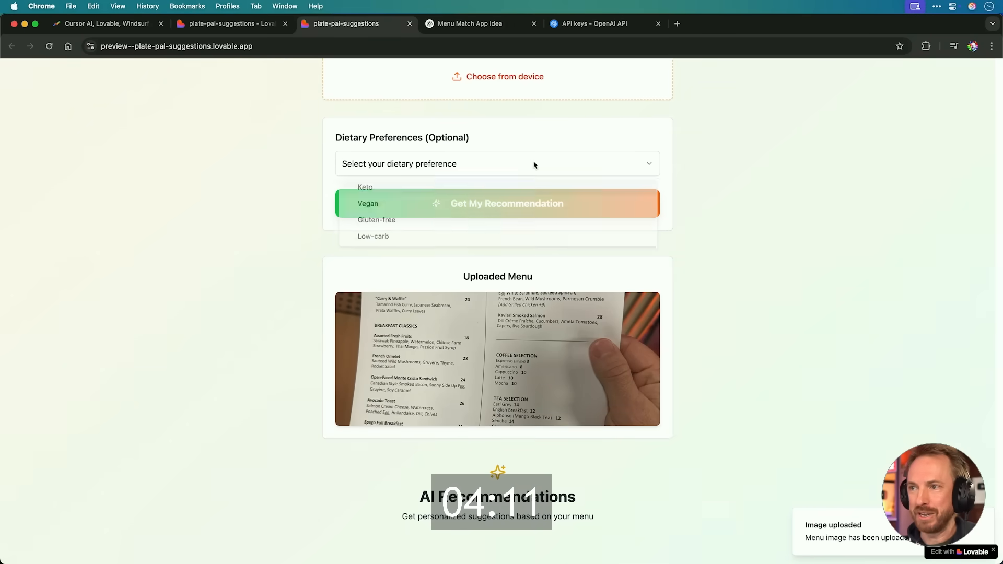
pyautogui.click(367, 204)
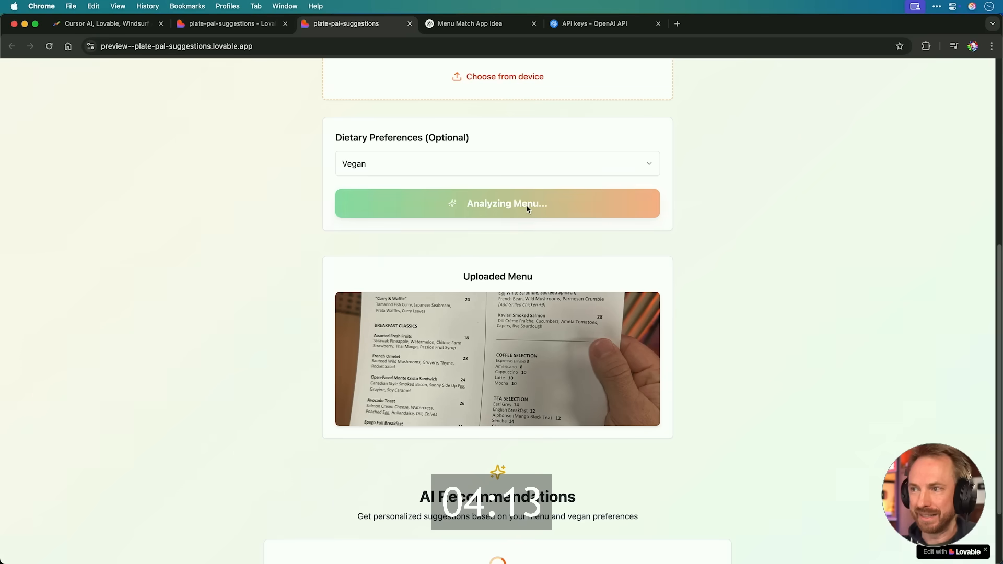
# - Scroll through the vegan recommendation cards from Assorted Fresh Fruits to Spago's Laksa Noodle
pyautogui.scroll(-3)
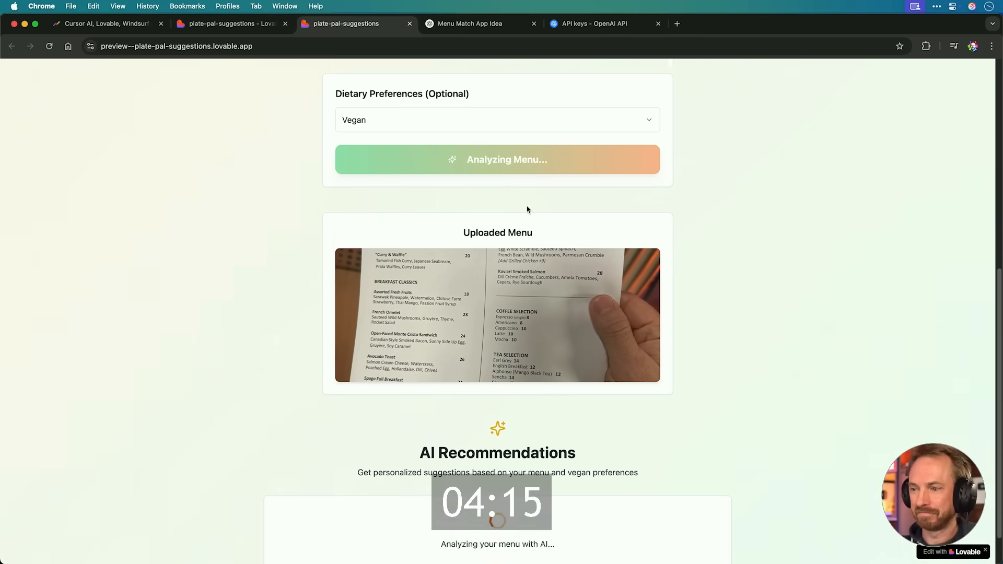
pyautogui.scroll(-3)
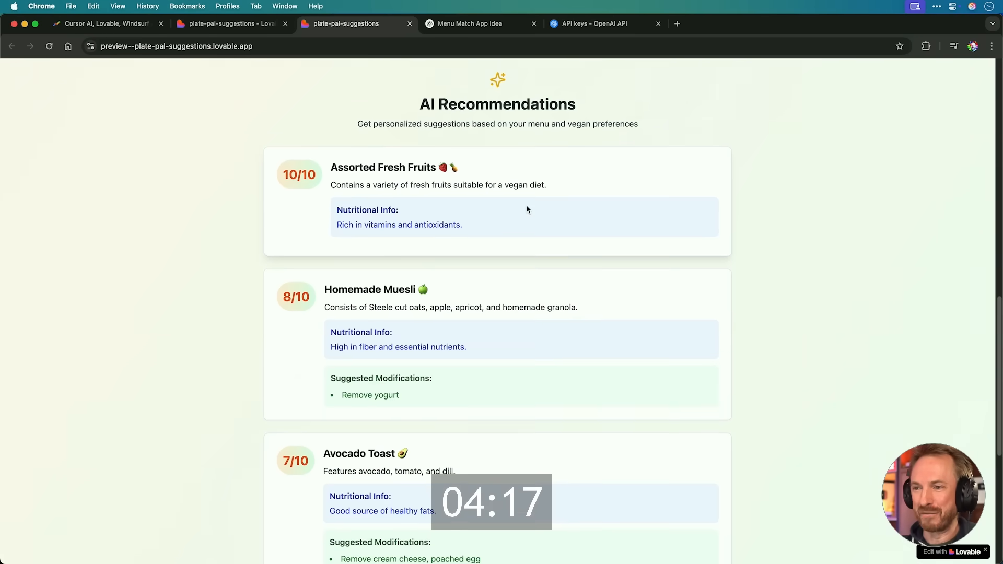
pyautogui.scroll(-3)
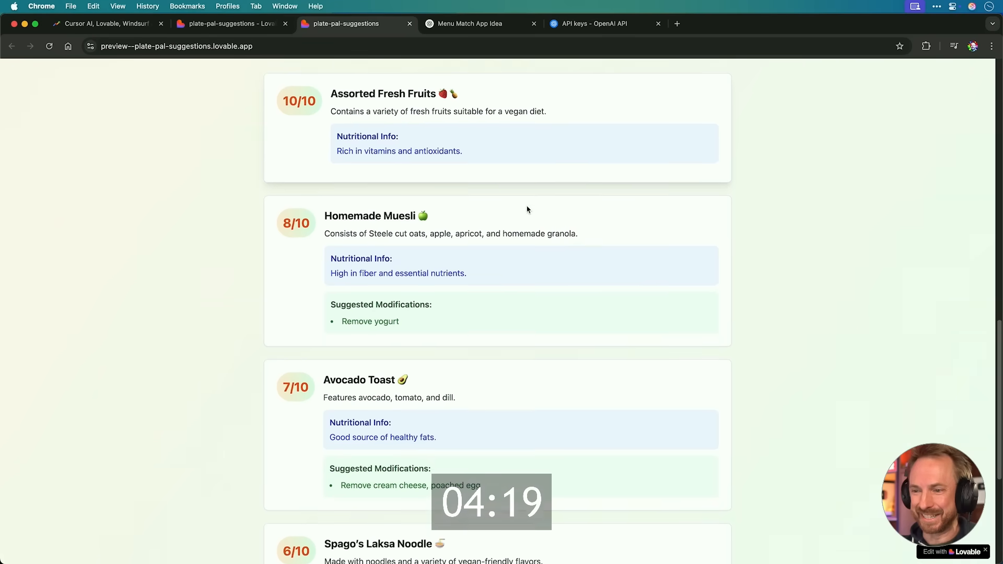
pyautogui.scroll(-3)
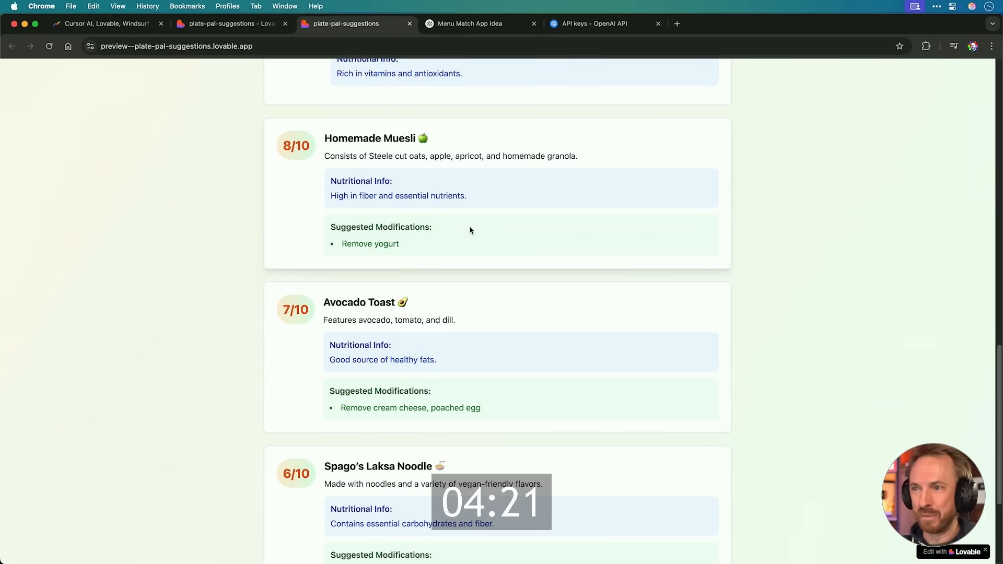
pyautogui.moveTo(436, 331)
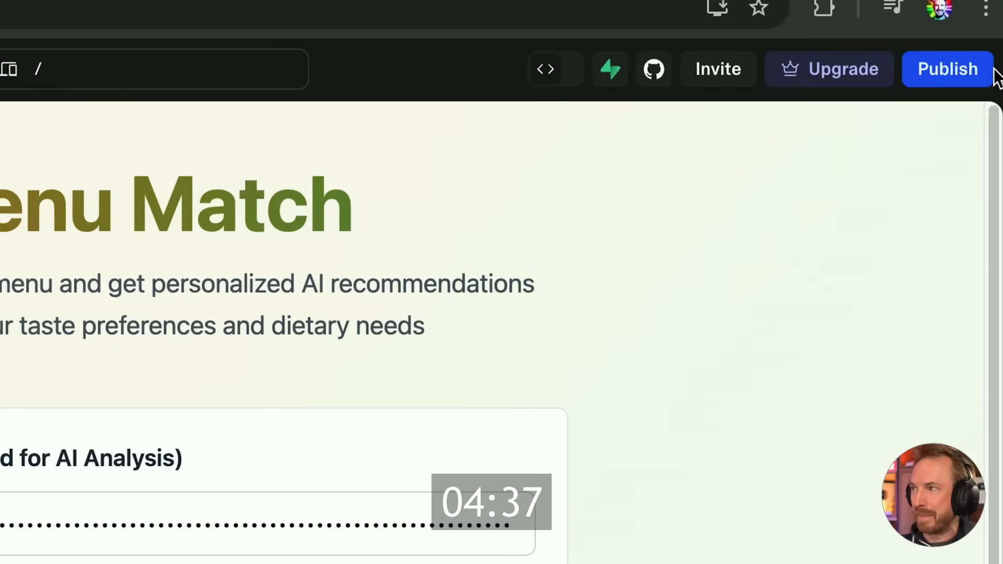
# - Rename the project to menu-match from the Publish panel, giving it menu-match.lovable.app
pyautogui.click(976, 71)
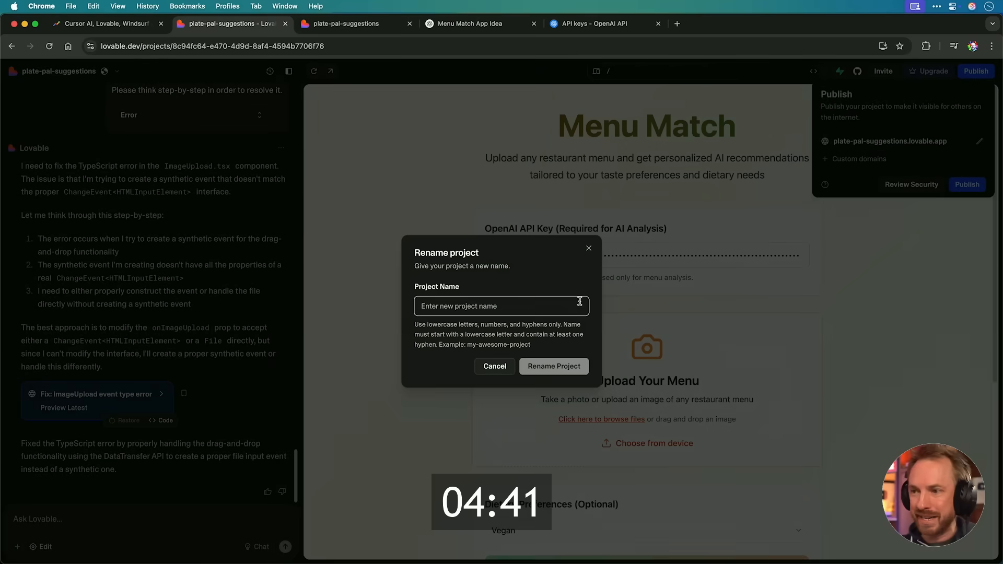
pyautogui.write('men')
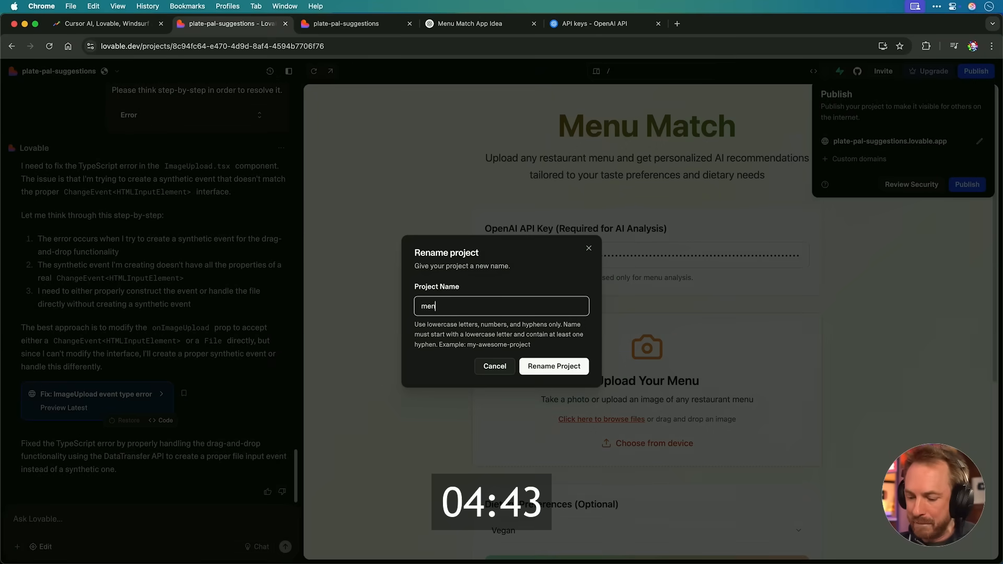
pyautogui.write('u-match')
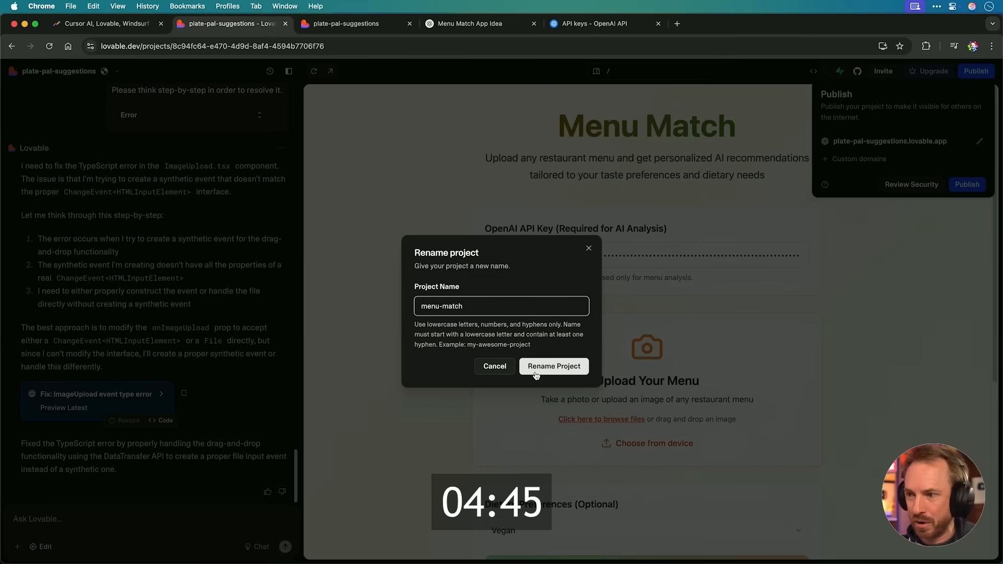
pyautogui.click(553, 366)
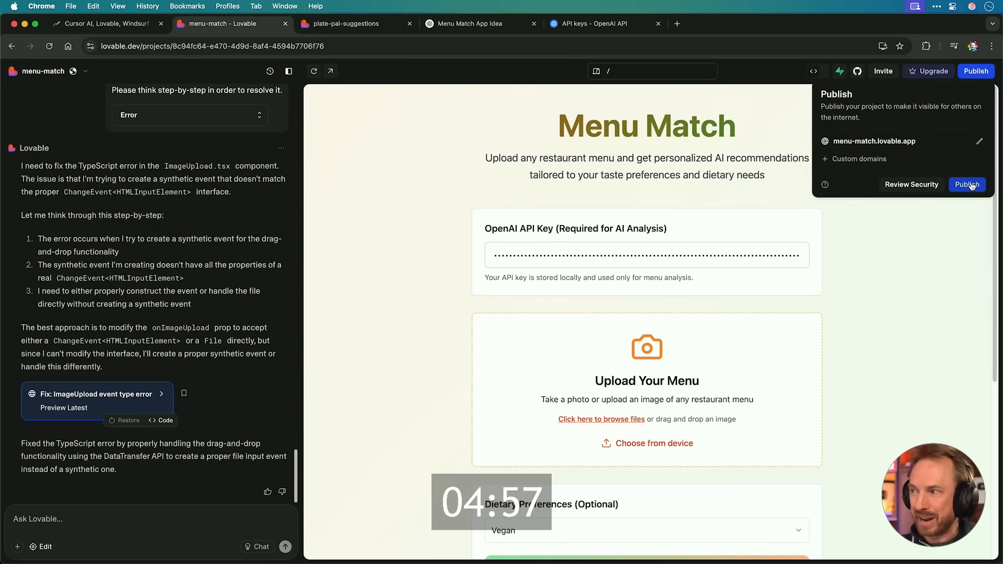
# - Publish the app live at menu-match.lovable.app
pyautogui.click(967, 184)
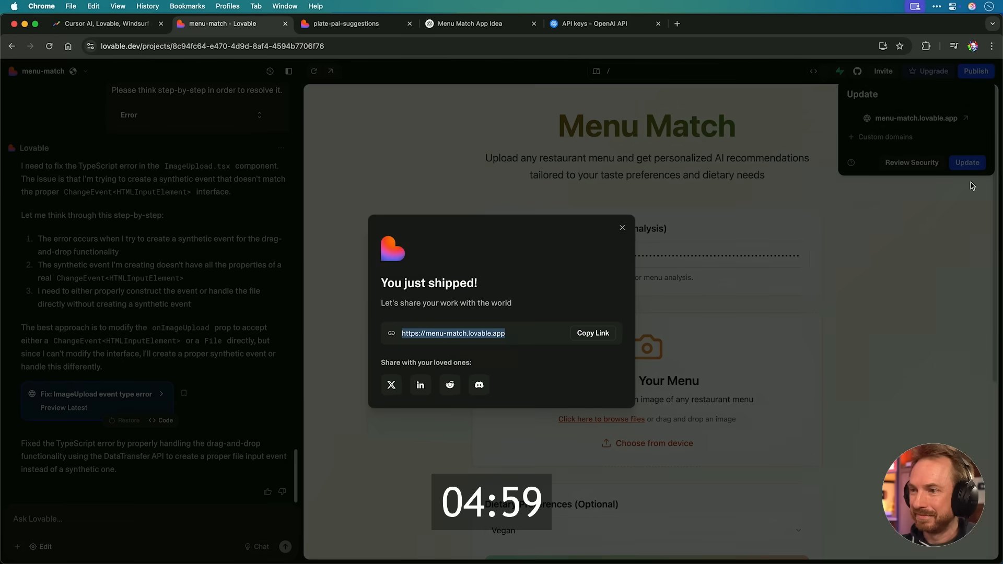